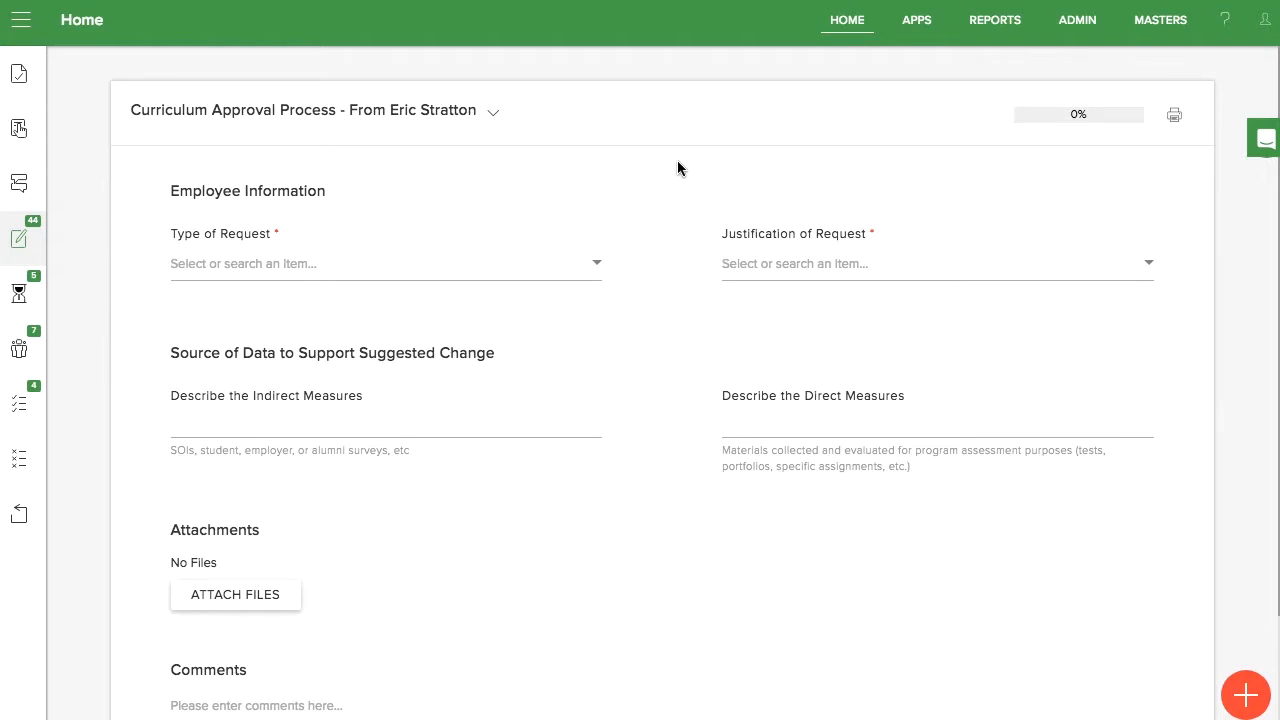
# Set request type to Change Course and justification to 'Adopting current best practice(s) in field'
pyautogui.click(385, 263)
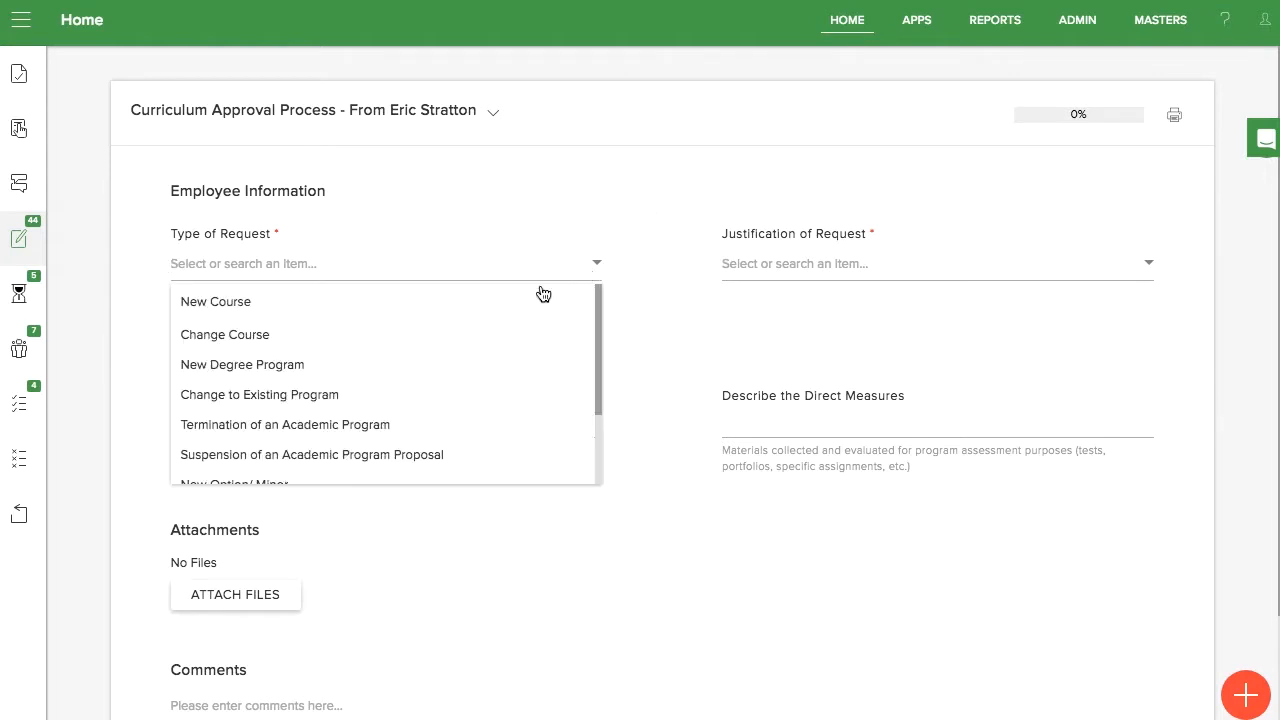
pyautogui.click(224, 334)
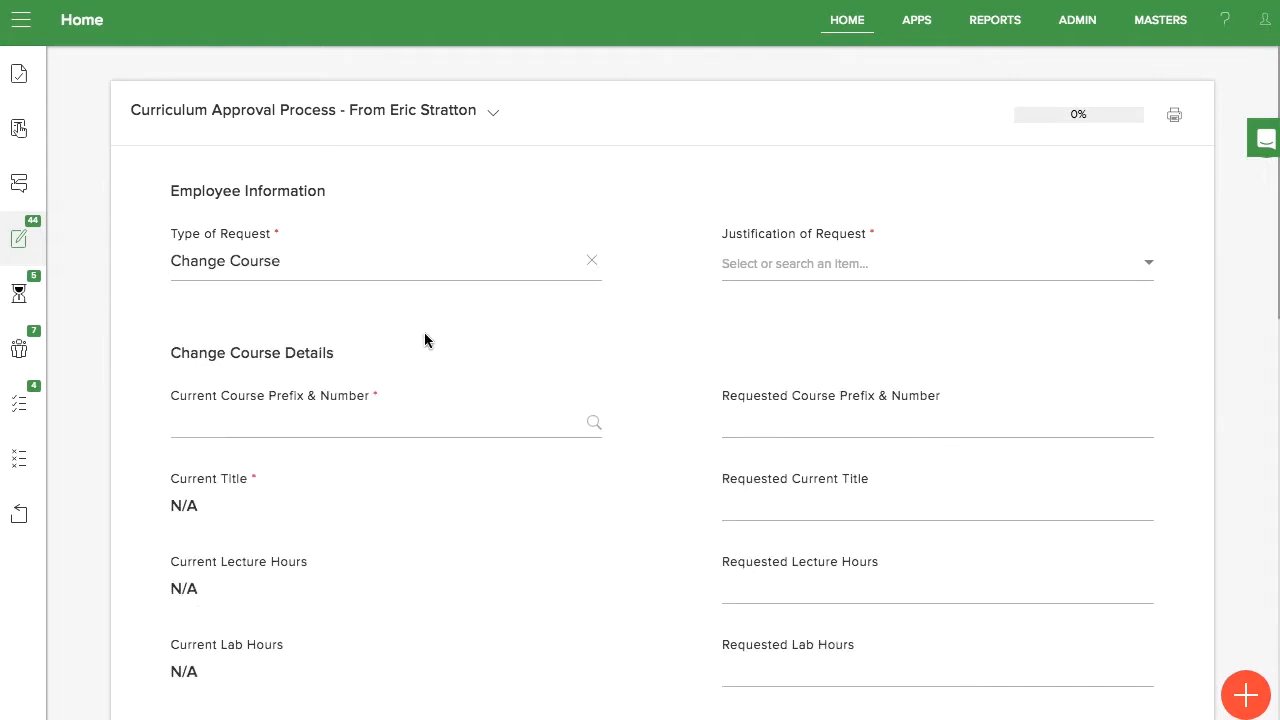
pyautogui.click(935, 263)
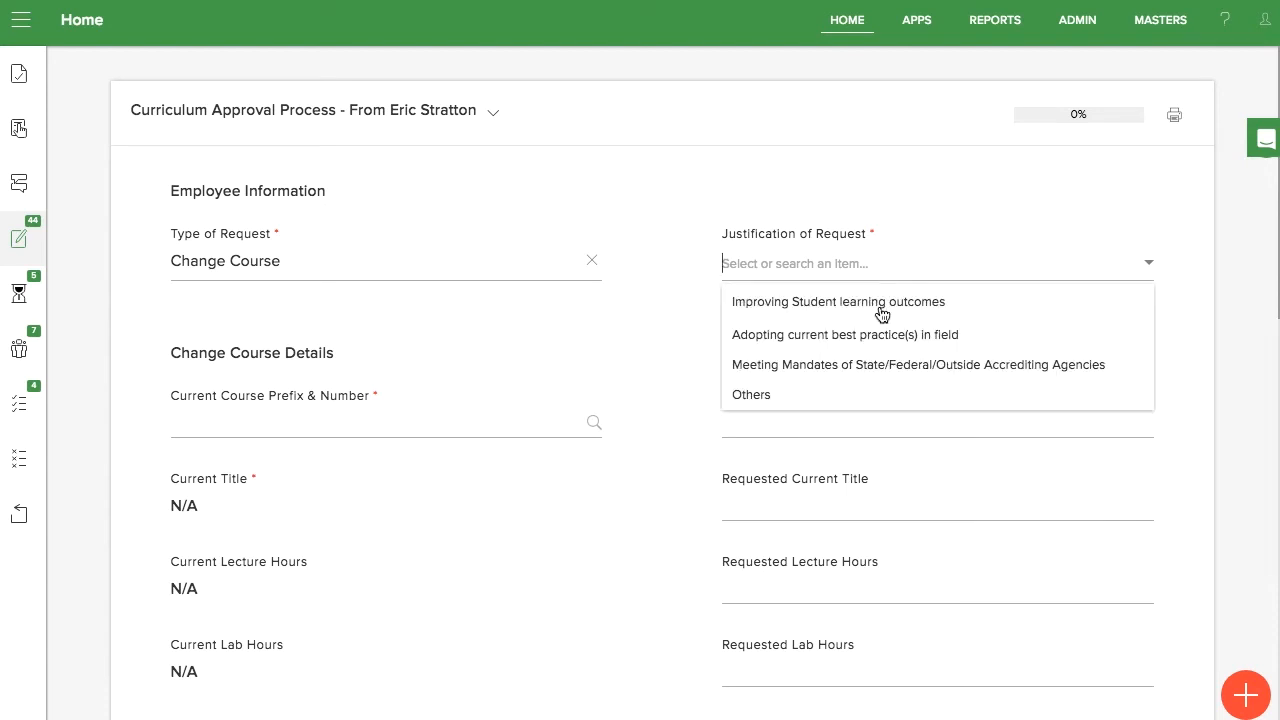
pyautogui.click(845, 334)
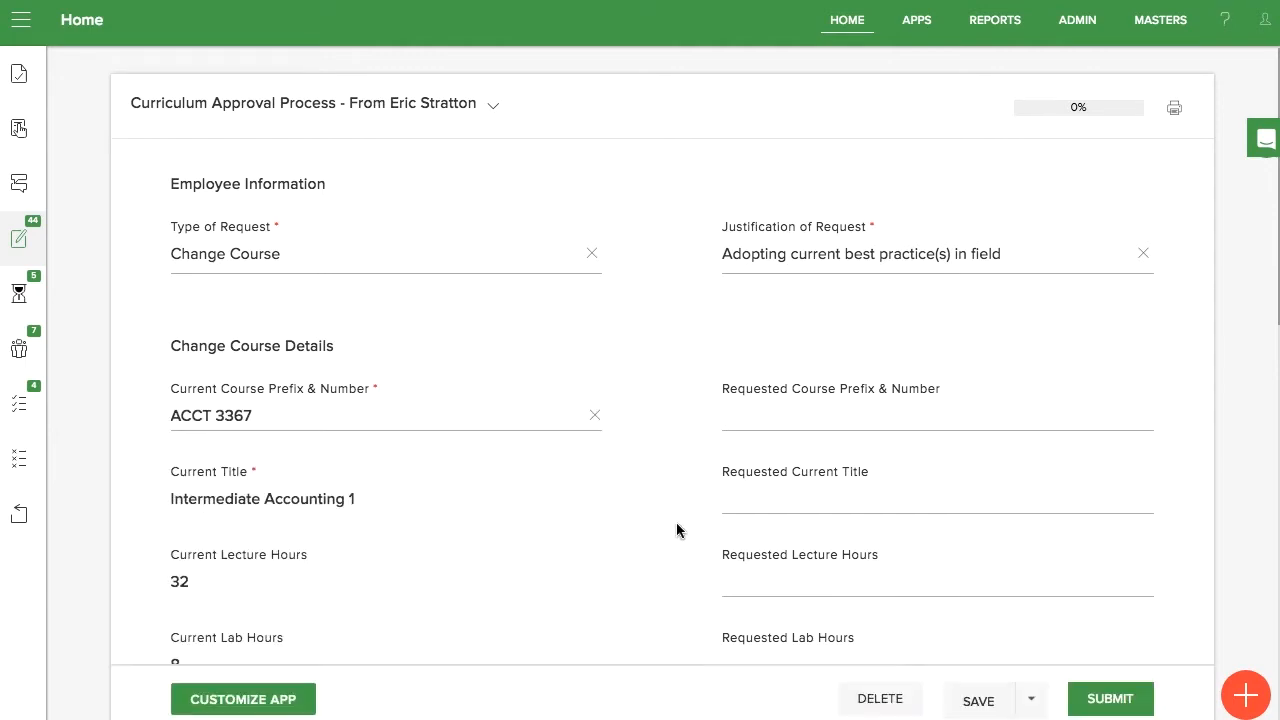
pyautogui.scroll(-3)
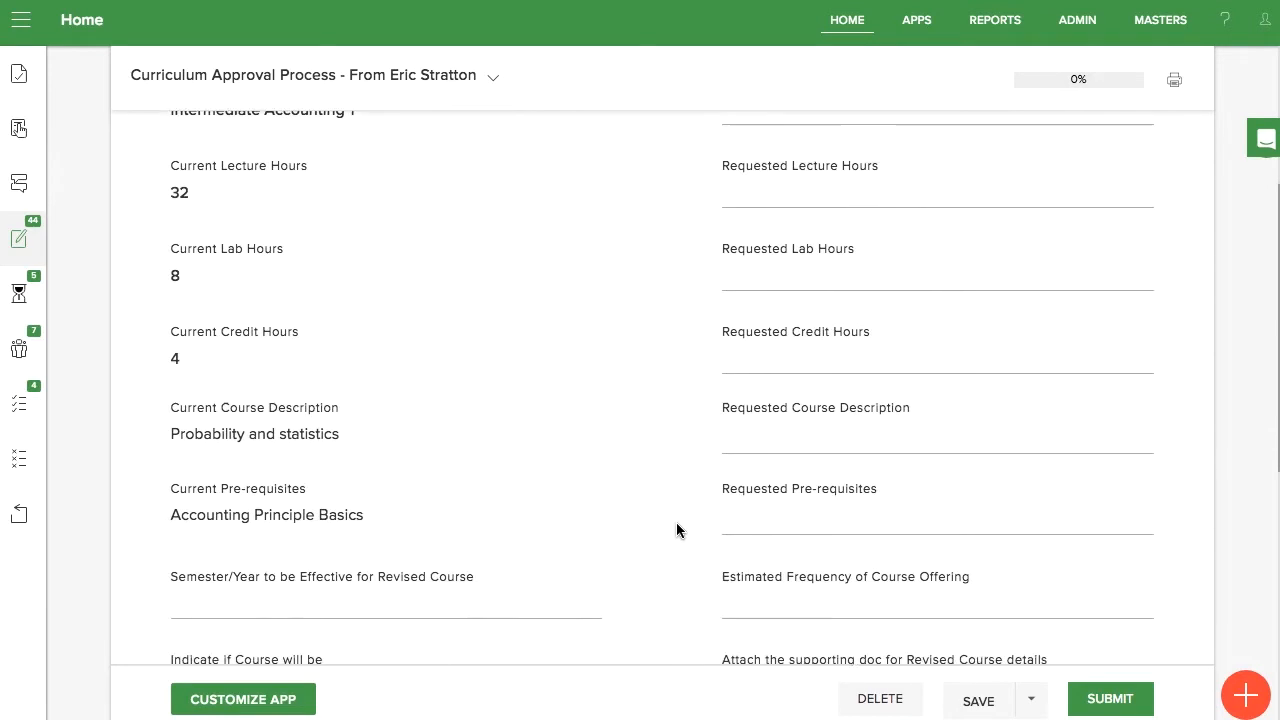
pyautogui.scroll(-3)
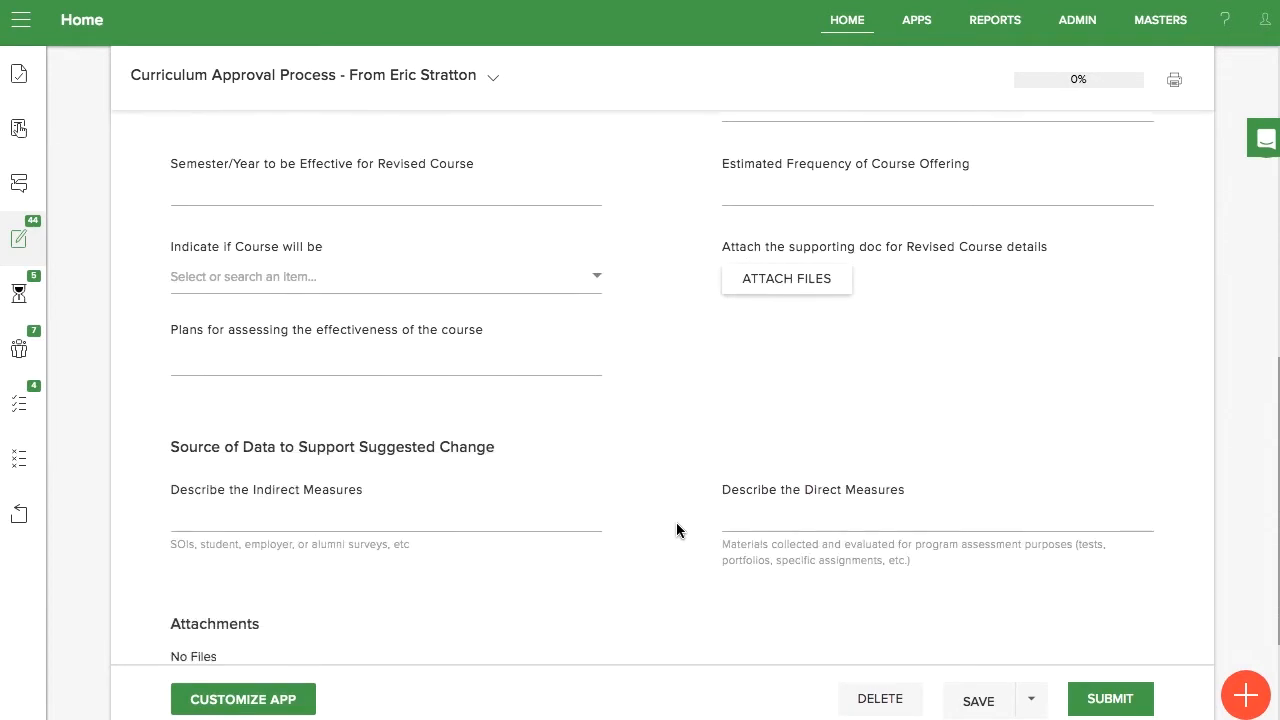
pyautogui.scroll(-3)
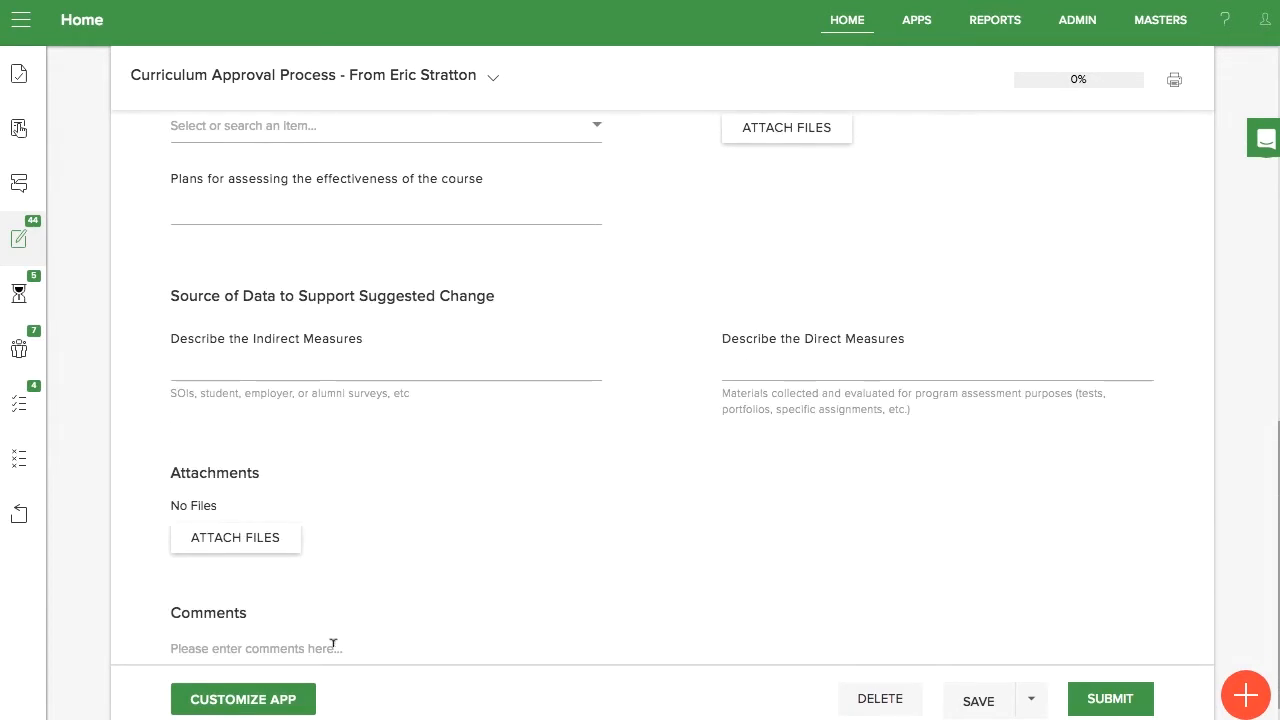
# Change the Justification of Request field type to Checkbox in the app designer and save
pyautogui.click(1109, 698)
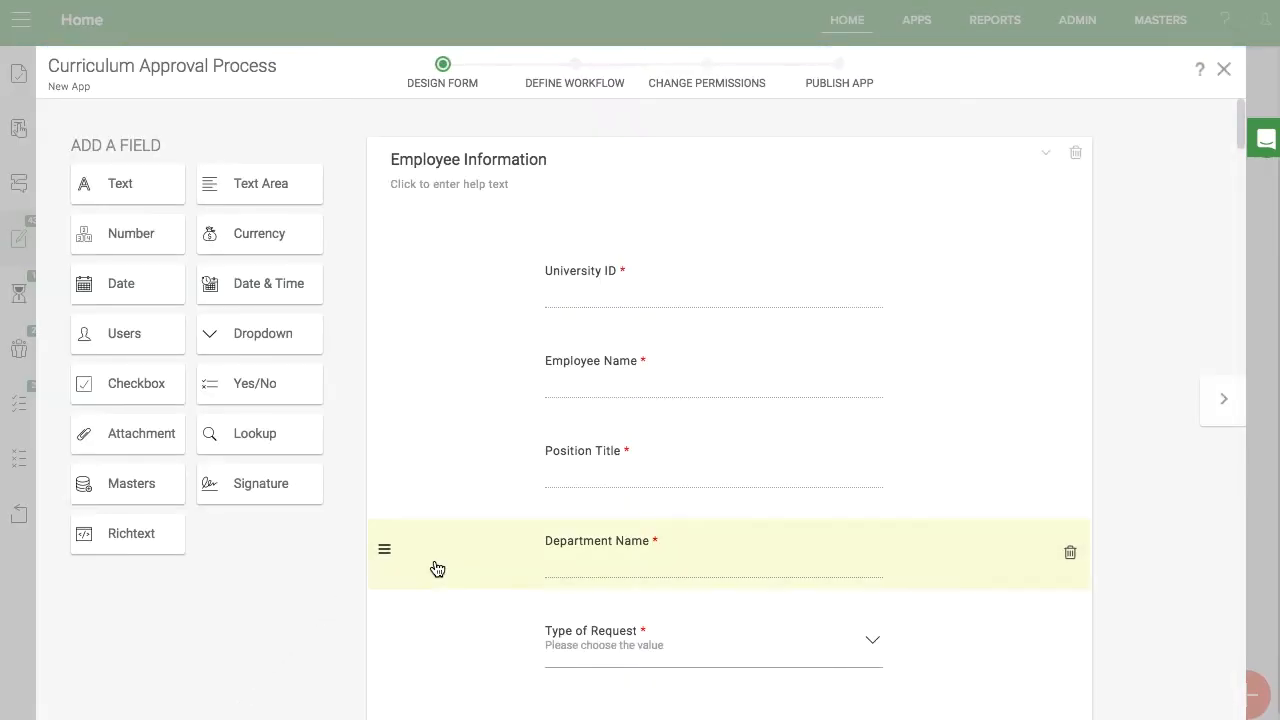
pyautogui.scroll(-3)
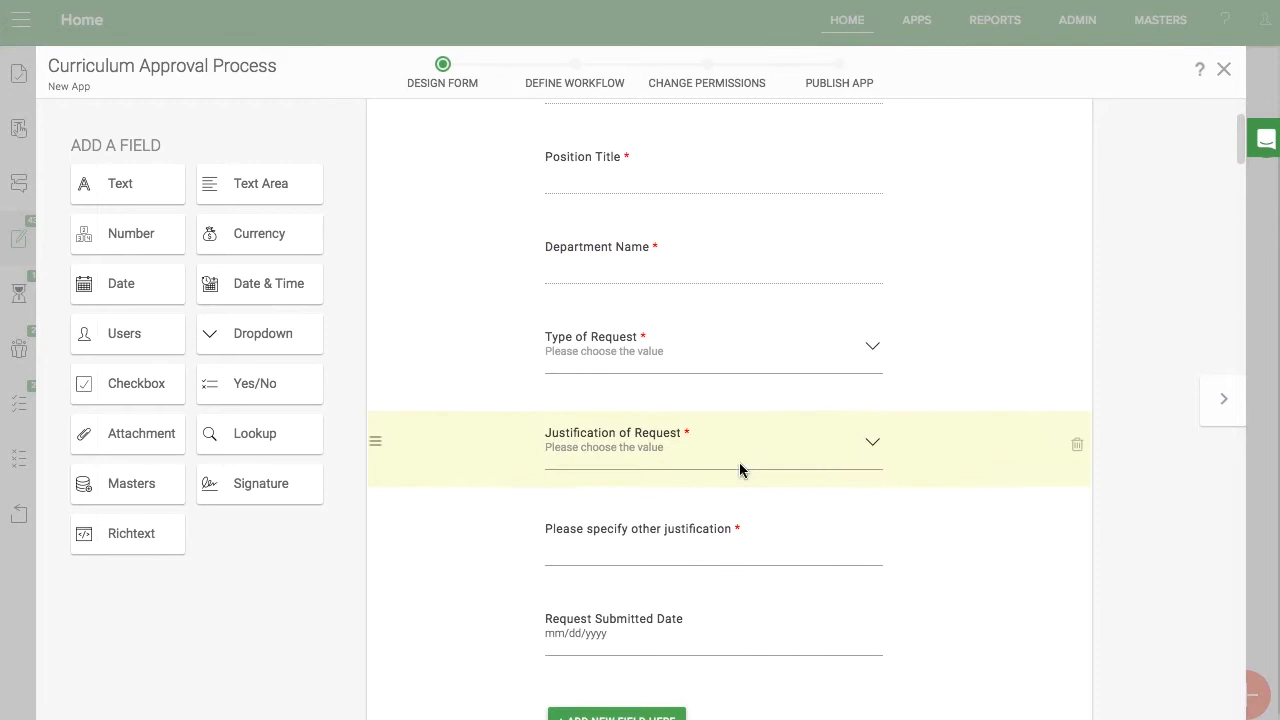
pyautogui.click(712, 442)
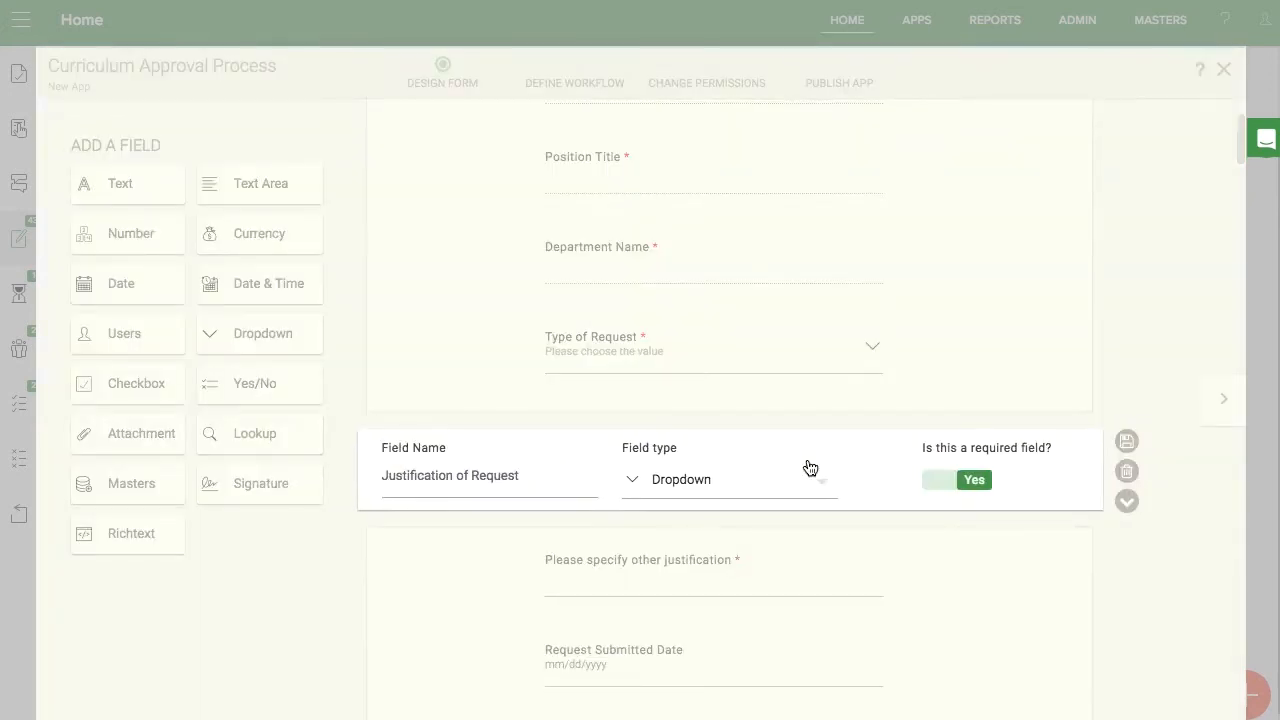
pyautogui.click(728, 478)
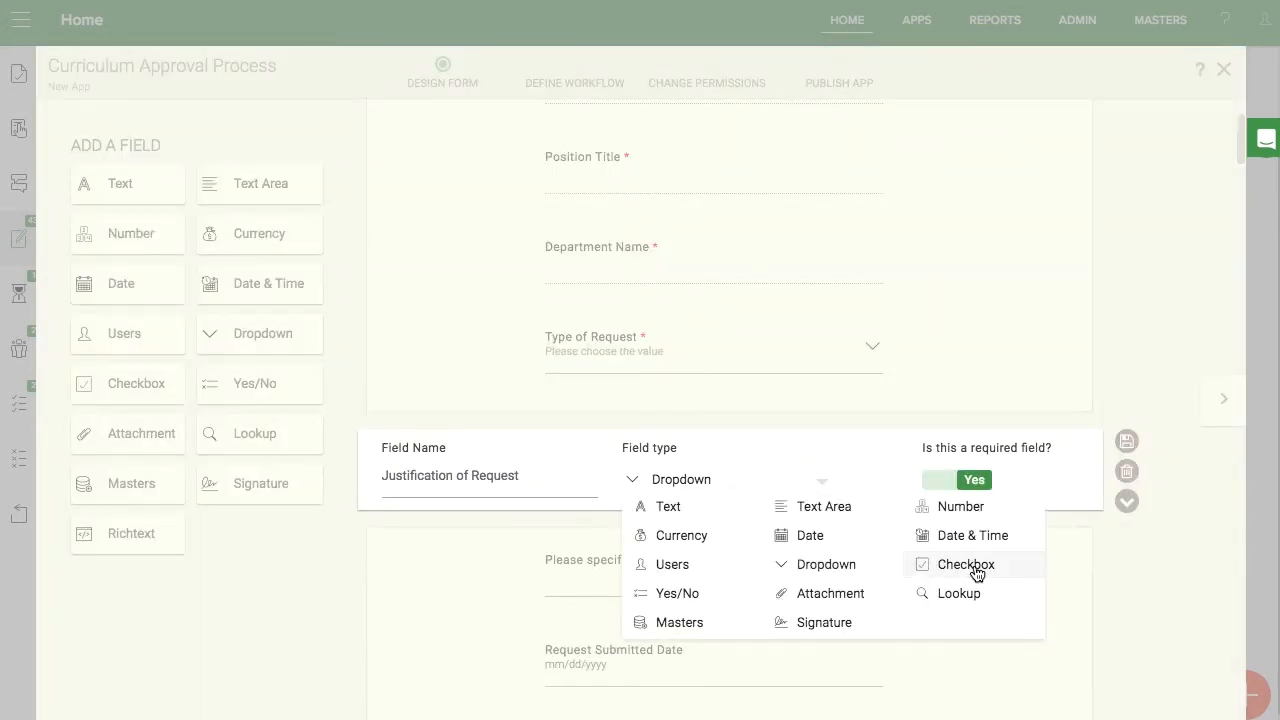
pyautogui.click(966, 564)
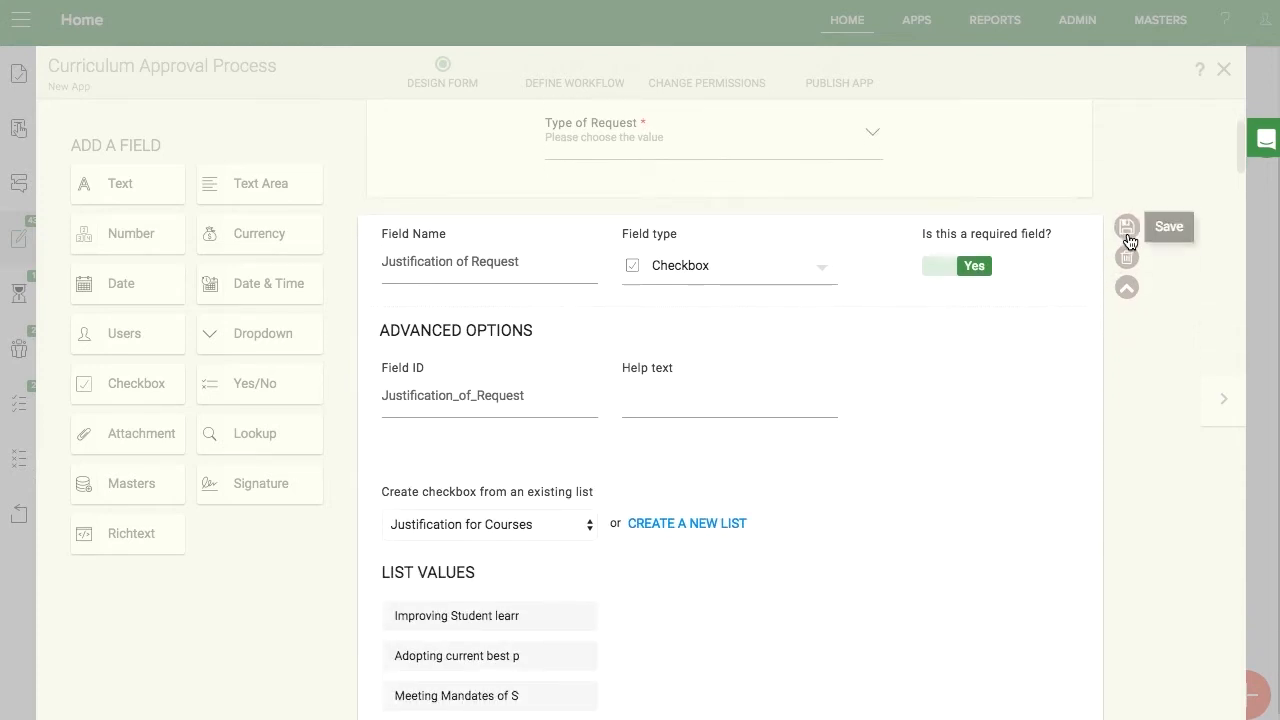
pyautogui.click(1127, 226)
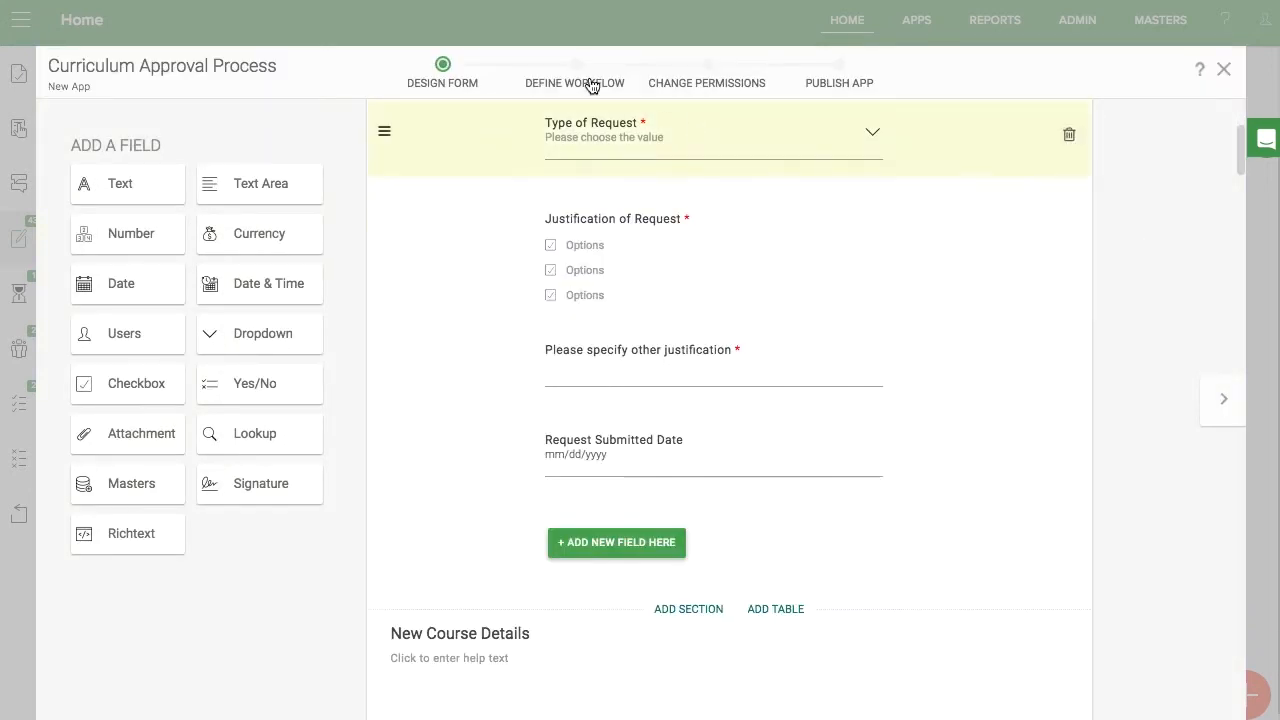
pyautogui.click(574, 83)
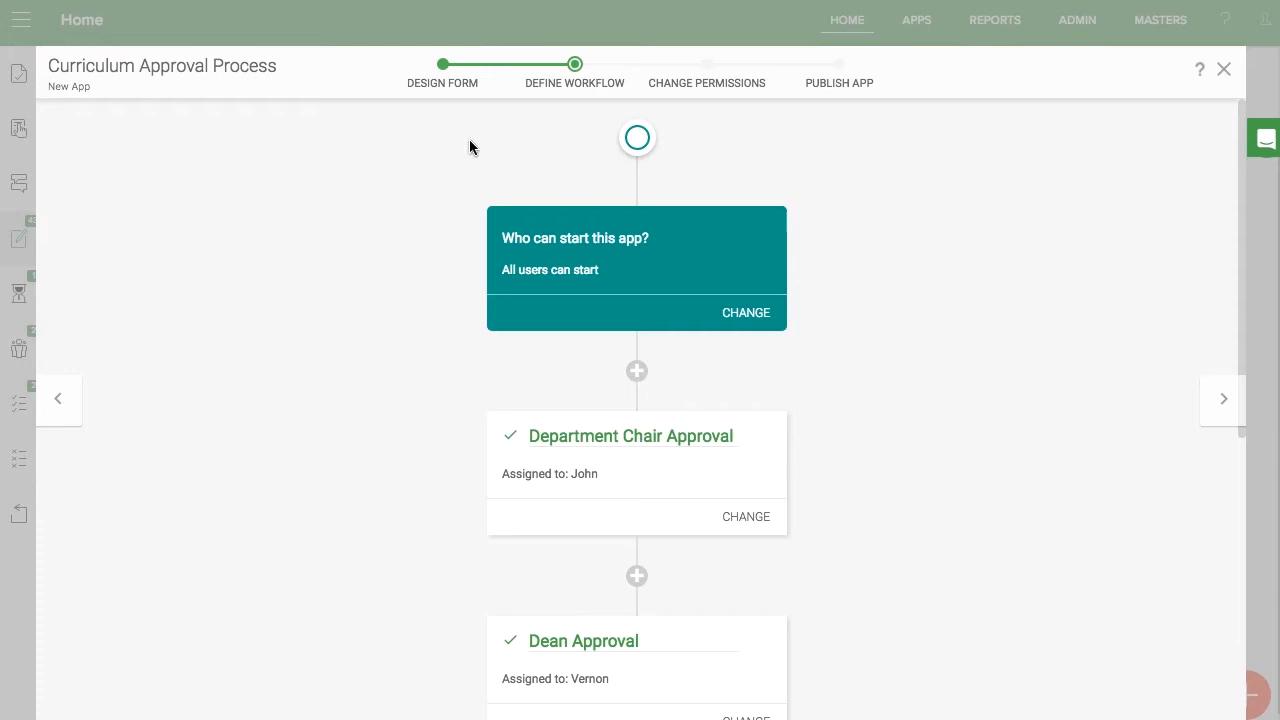
pyautogui.moveTo(407, 424)
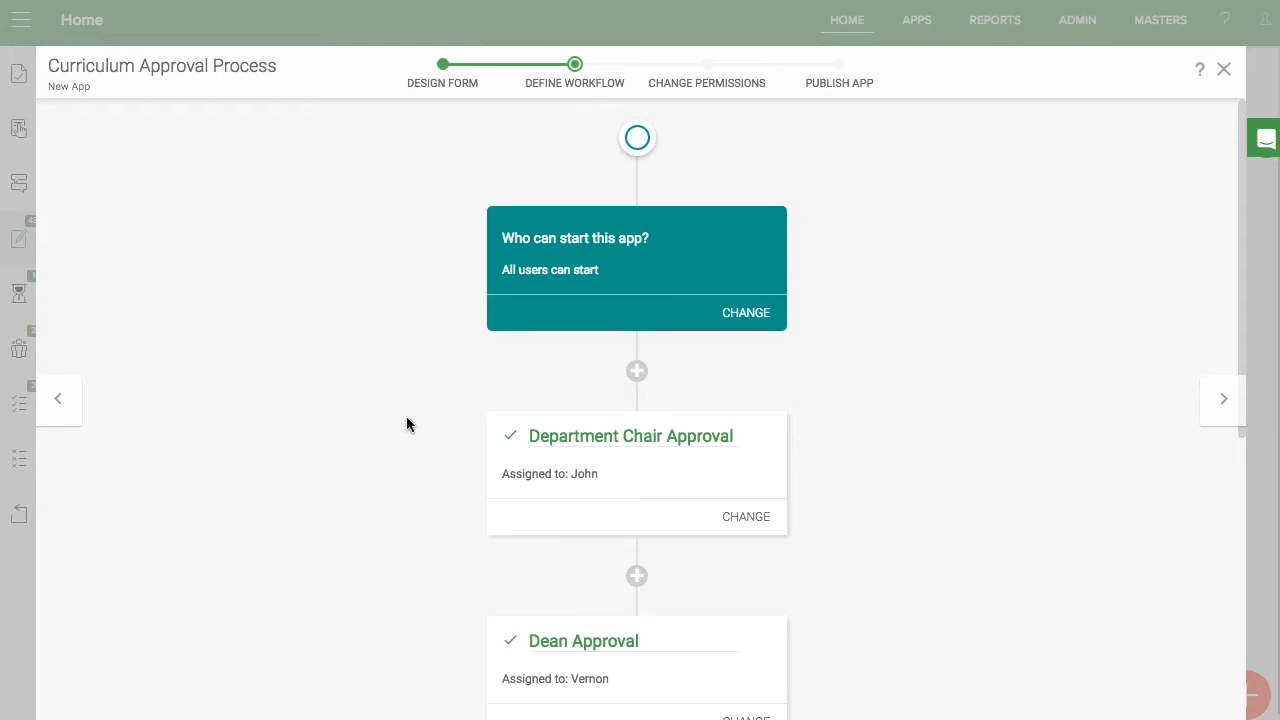
# Scroll the workflow to reveal Office of Academic Affairs and the conditional Provost Approval step
pyautogui.scroll(-3)
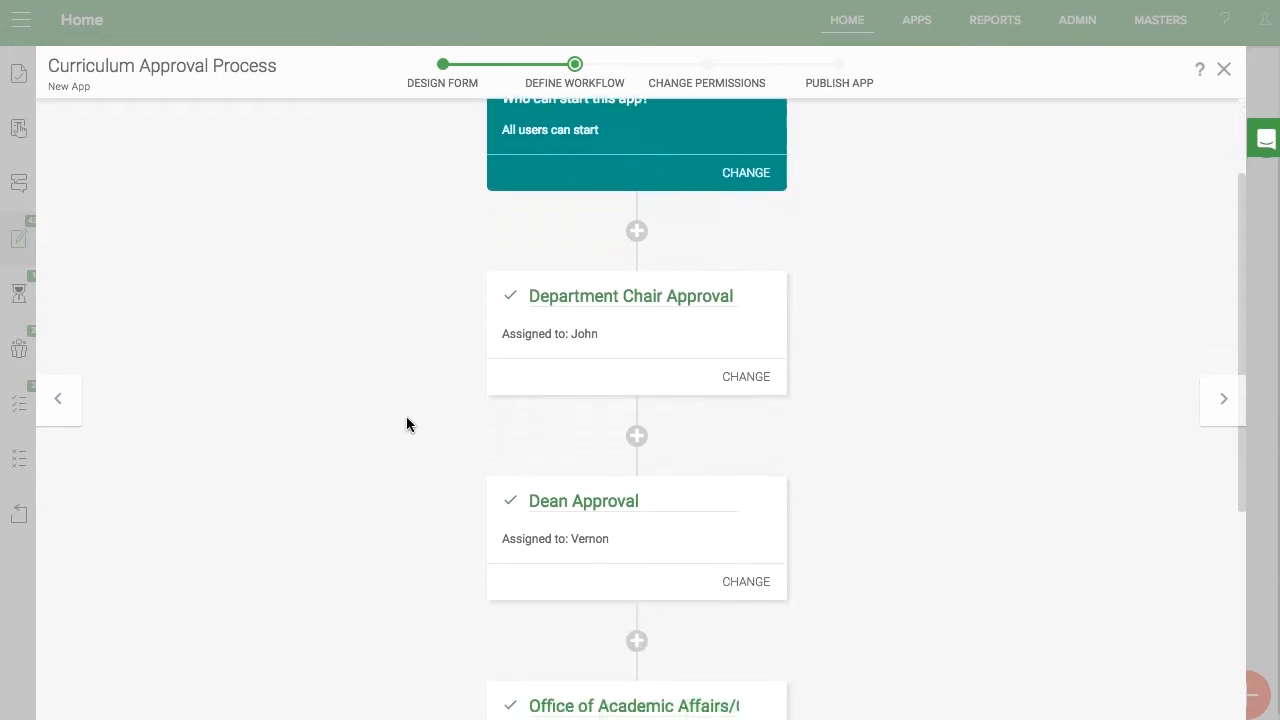
pyautogui.scroll(-3)
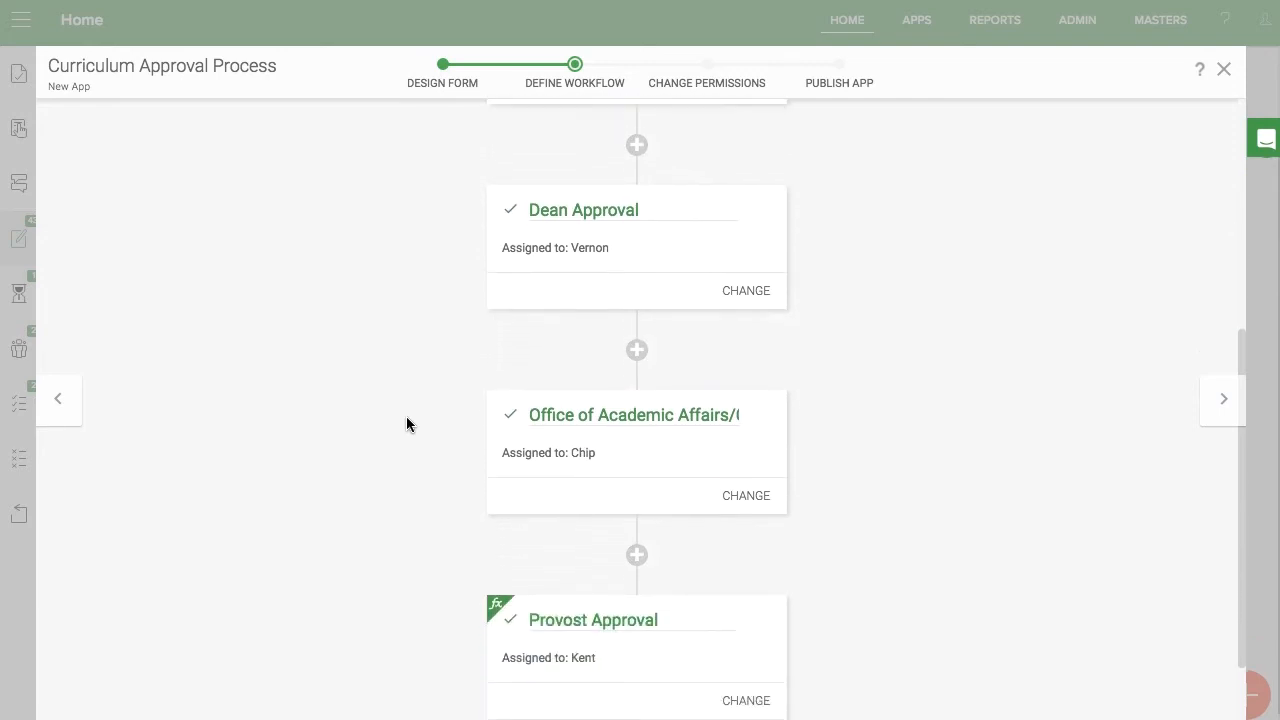
pyautogui.scroll(-3)
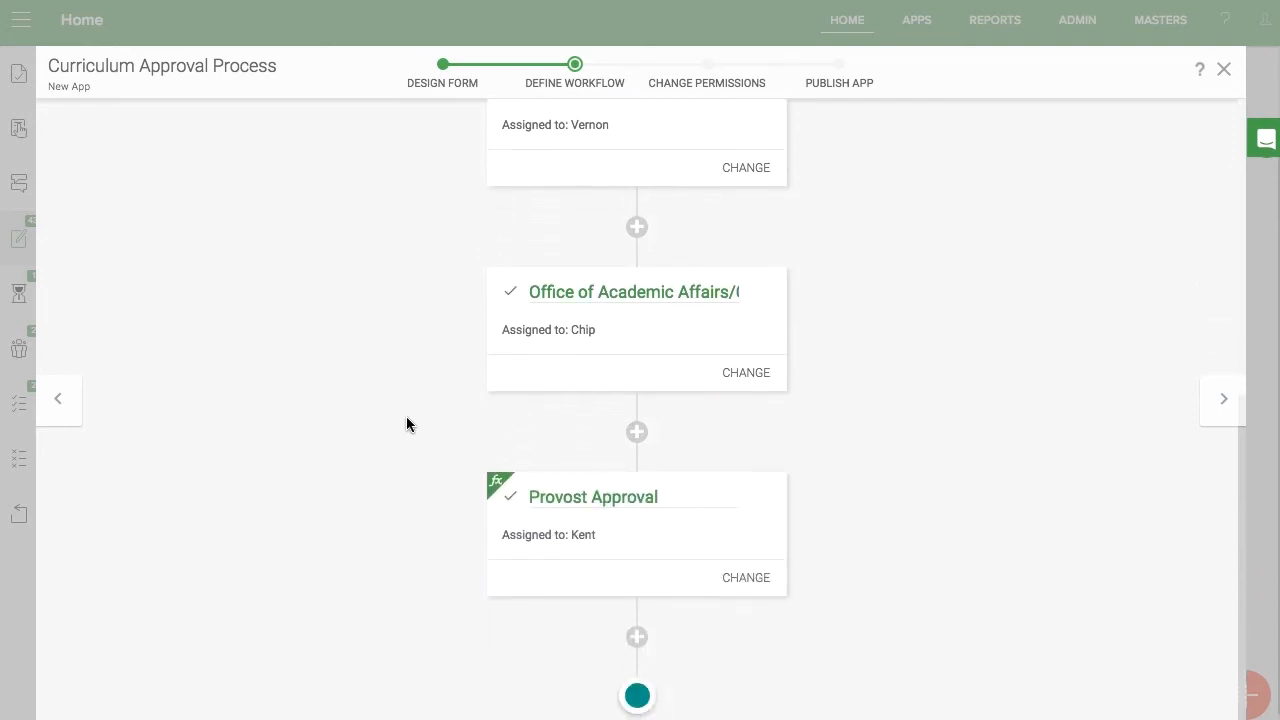
pyautogui.moveTo(755, 585)
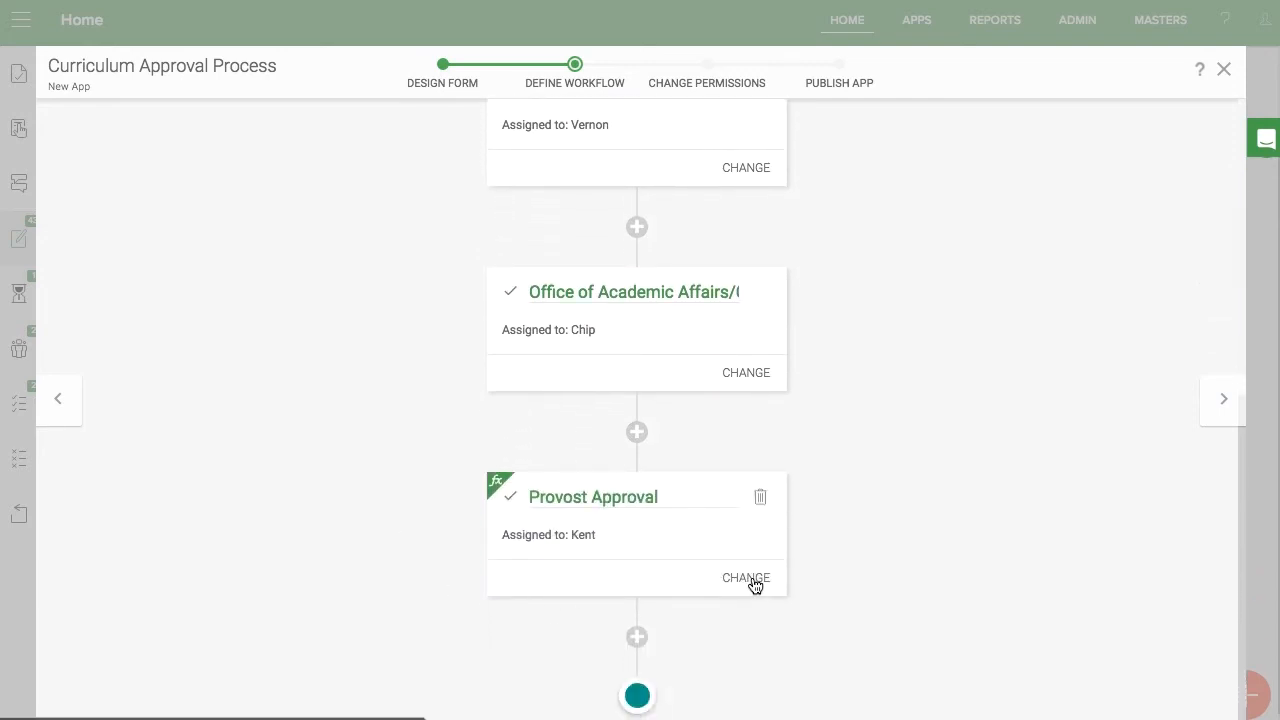
# Check Provost Approval's New Course condition, show all approval steps, then view Reports
pyautogui.click(746, 578)
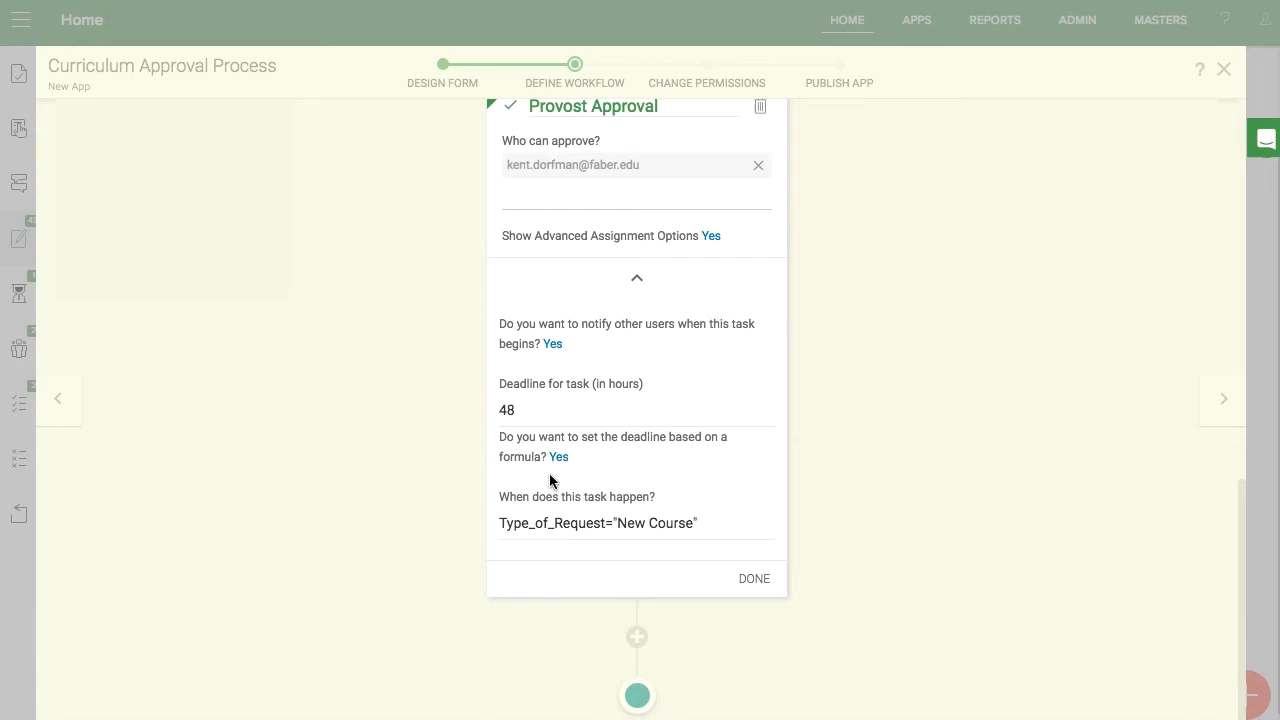
pyautogui.moveTo(560, 567)
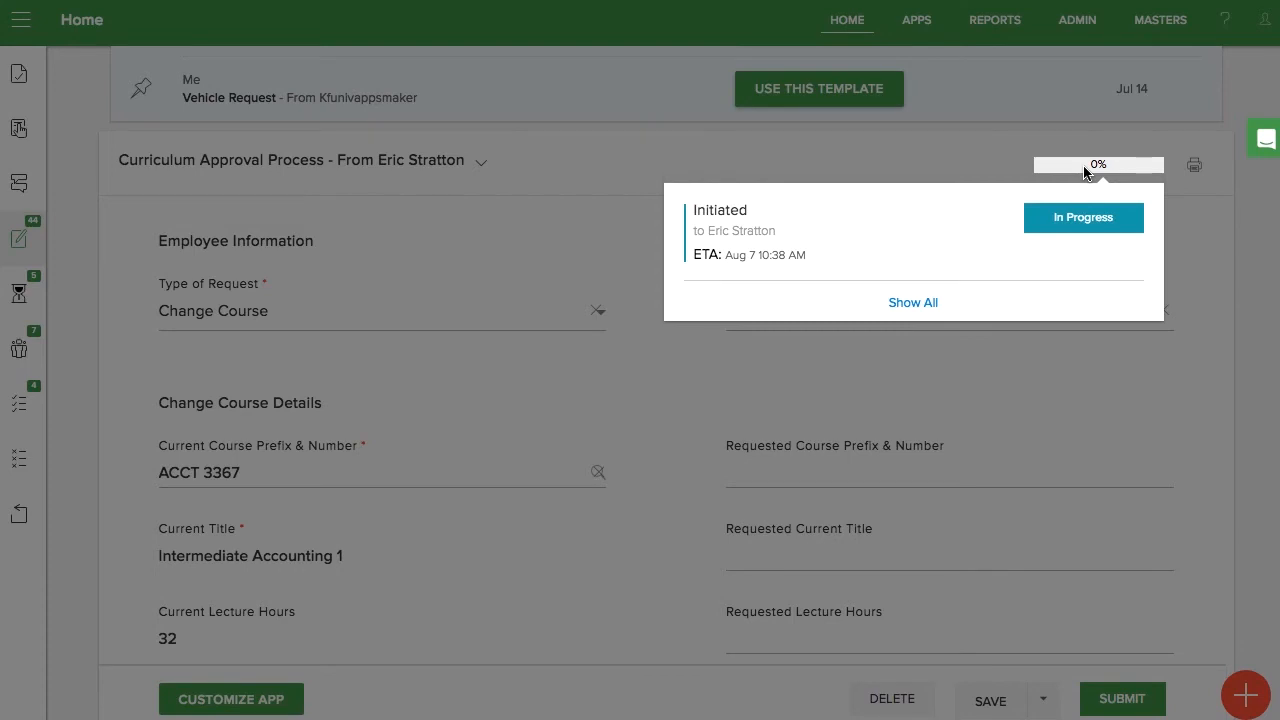
pyautogui.click(912, 302)
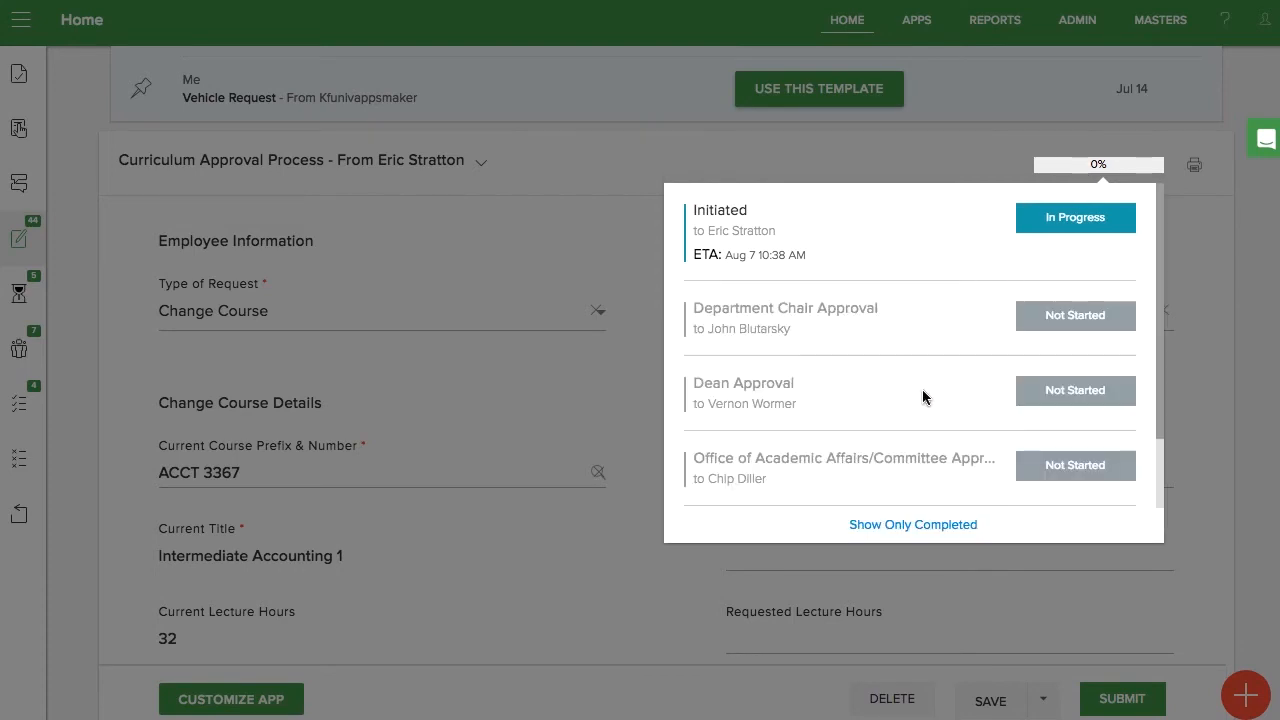
pyautogui.scroll(-3)
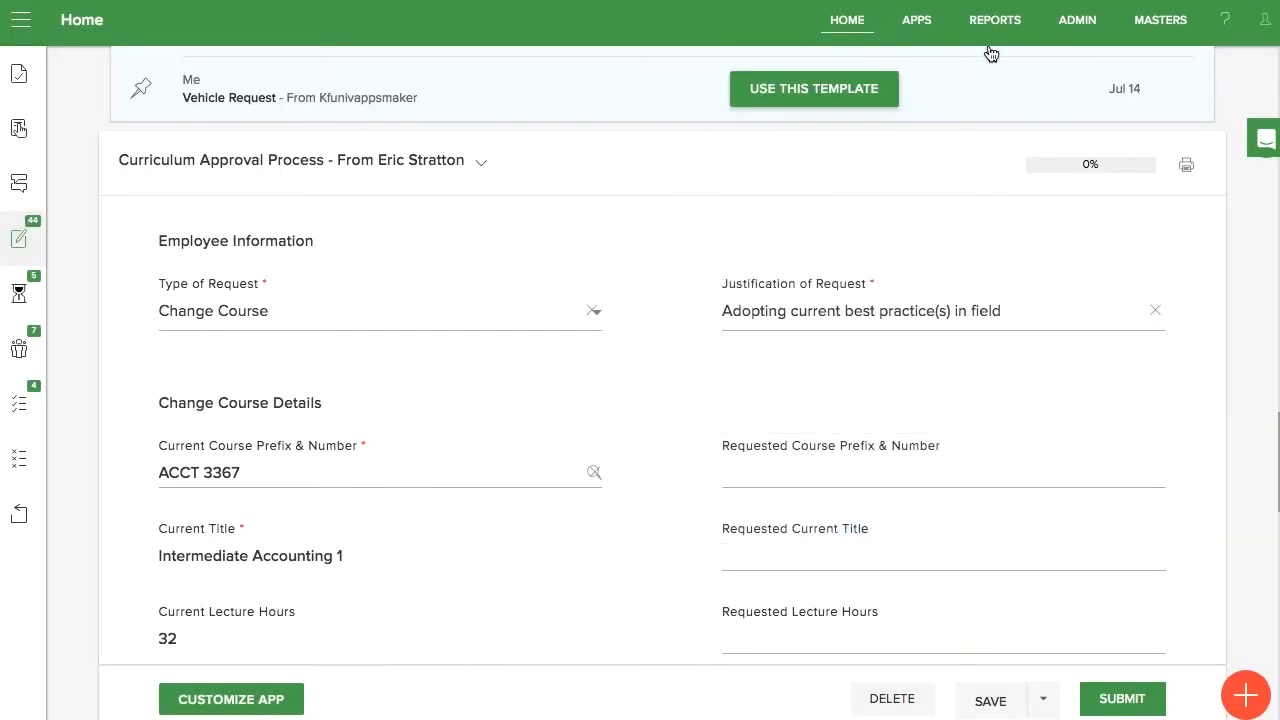
pyautogui.click(994, 19)
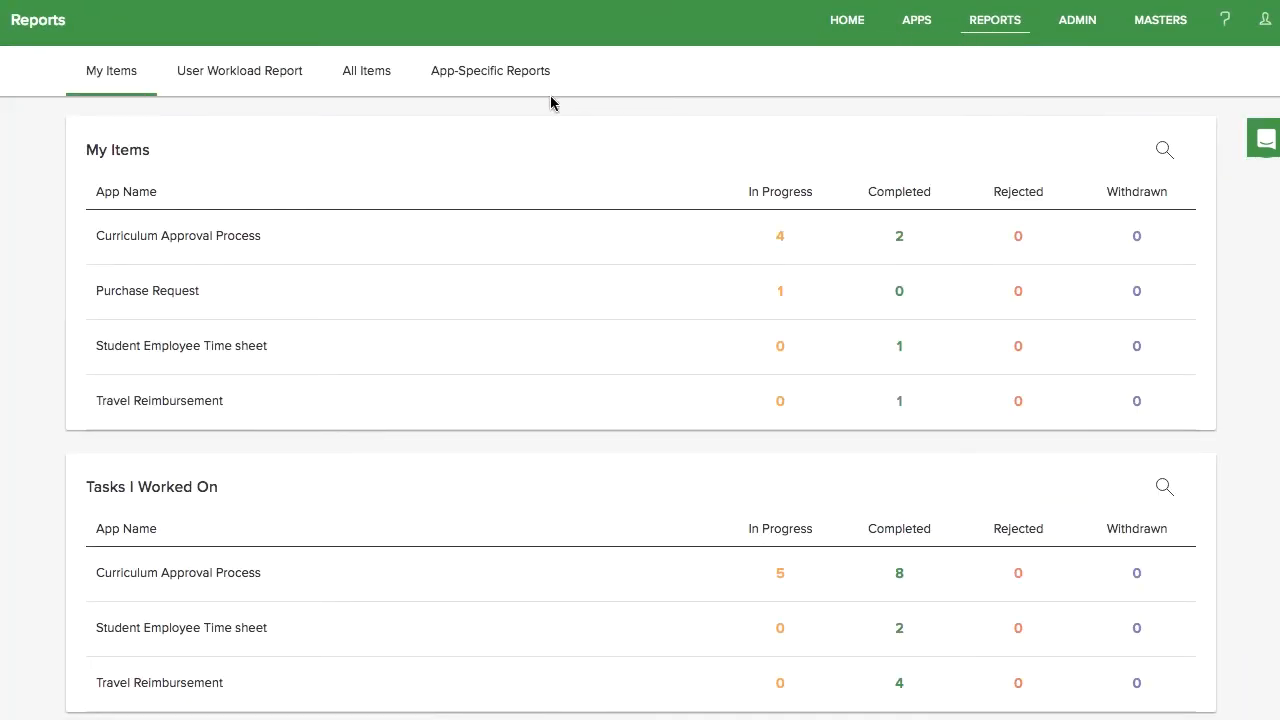
# From All Items, reassign the in-progress Dean Approval curriculum request to another user
pyautogui.click(366, 70)
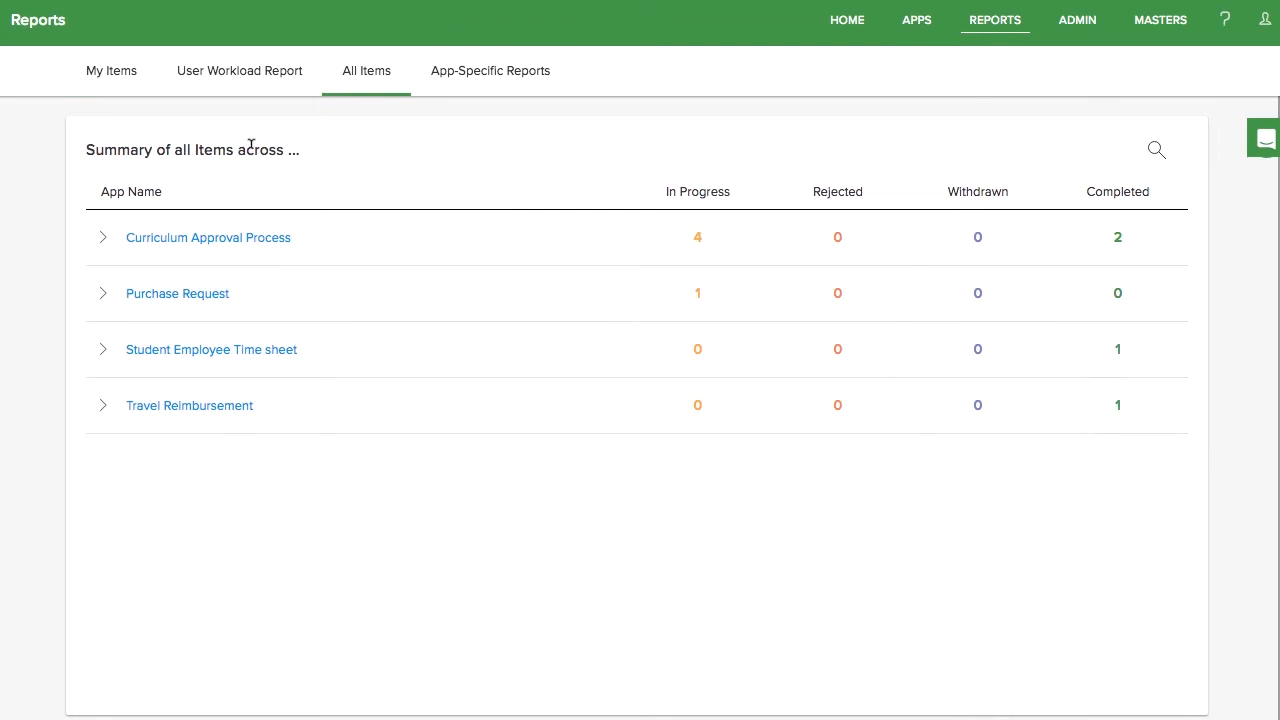
pyautogui.click(102, 237)
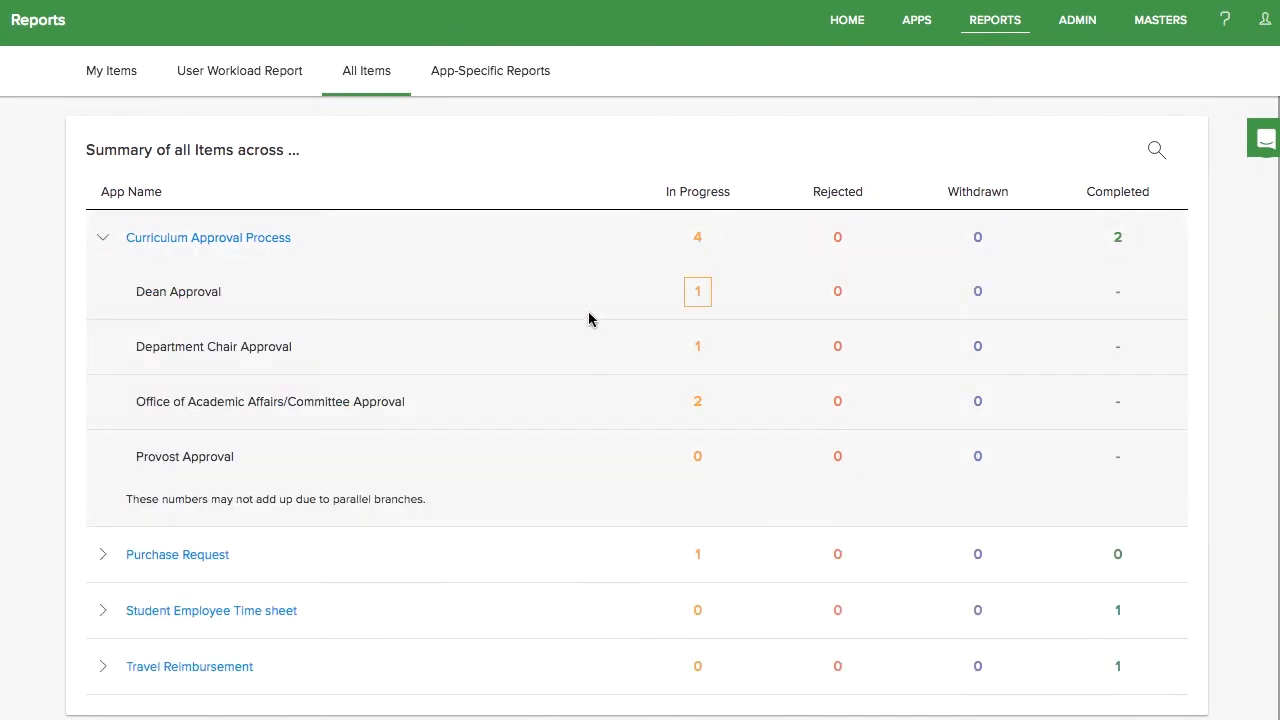
pyautogui.click(697, 291)
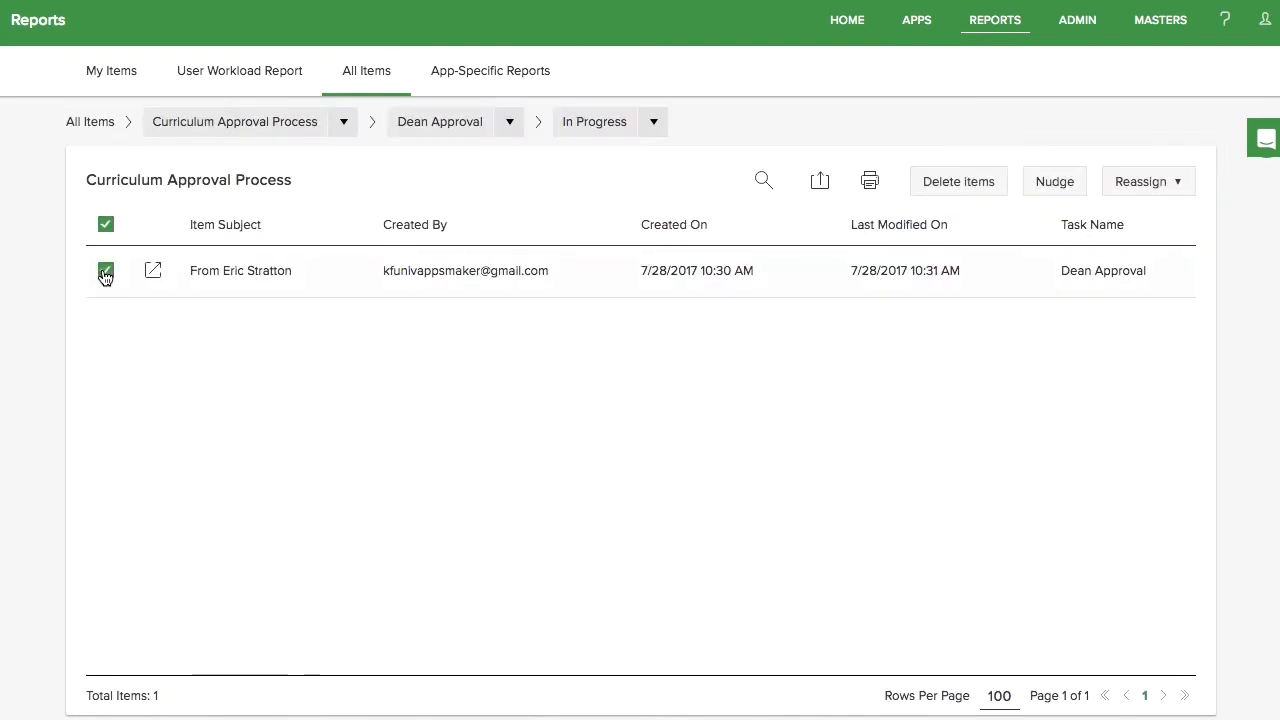
pyautogui.click(1141, 181)
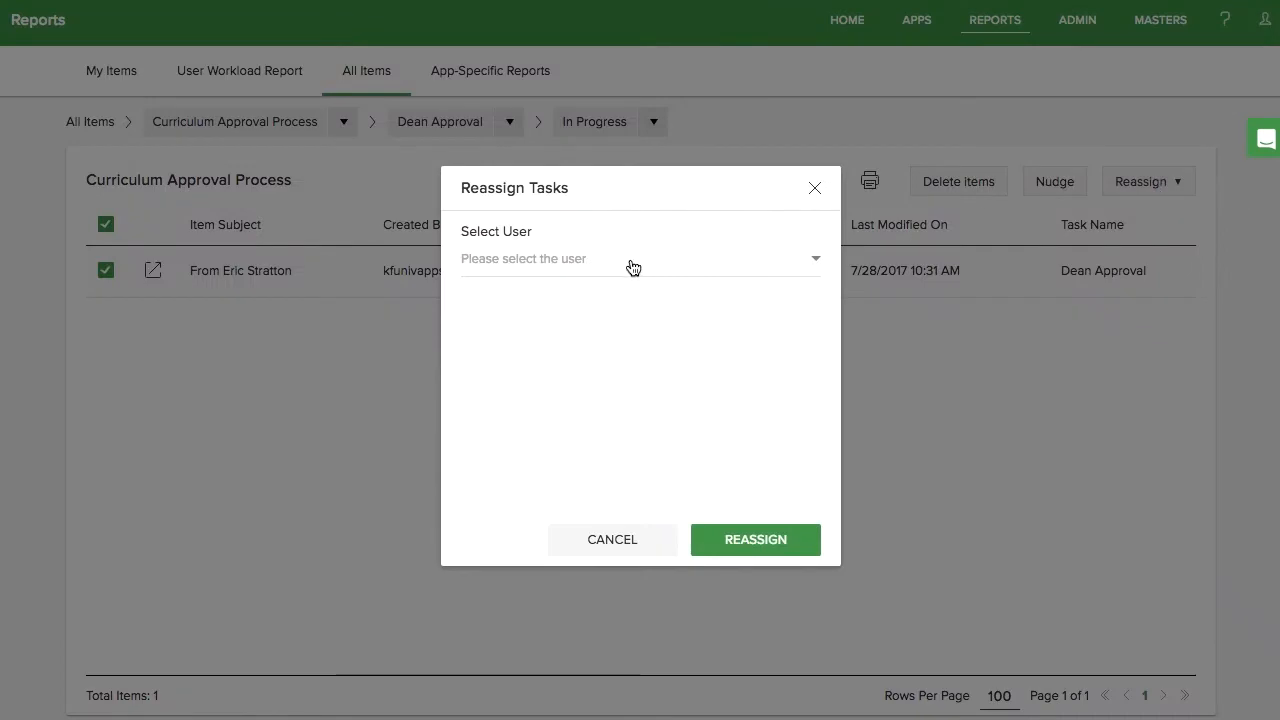
pyautogui.click(755, 539)
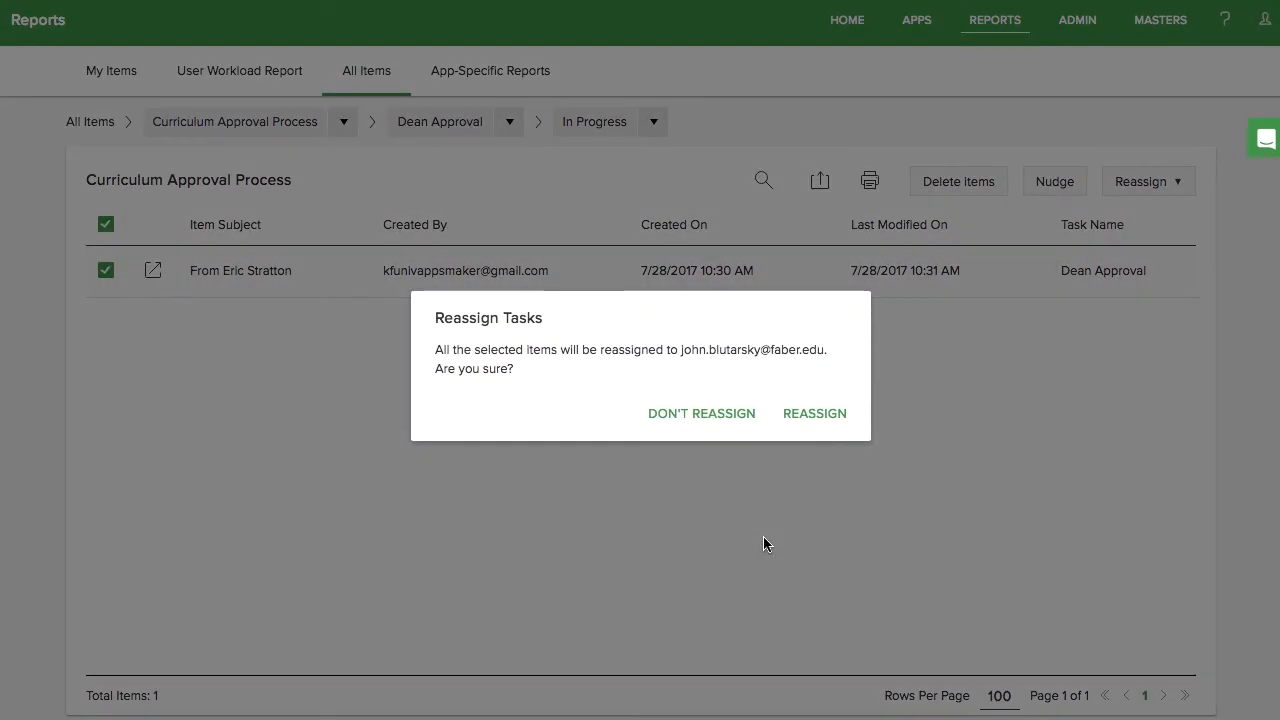
pyautogui.click(701, 413)
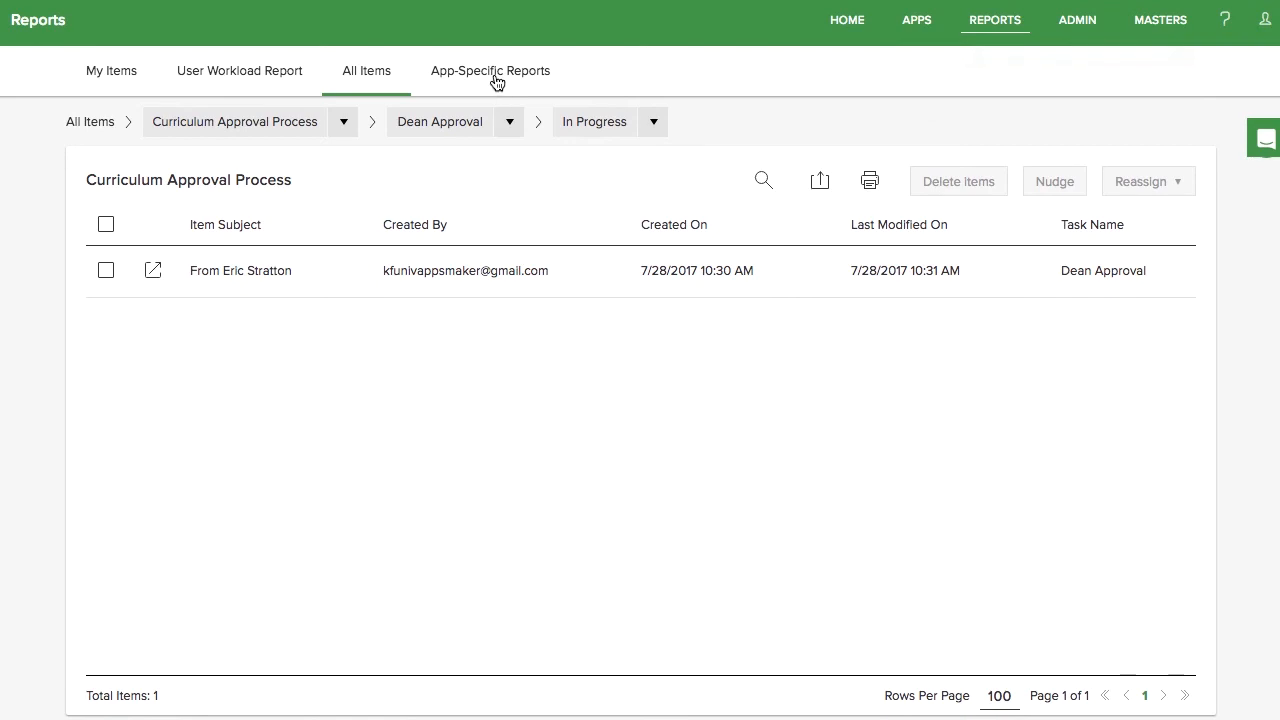
# Open Curriculum Approval Process App Metrics showing 6 items, 2 completed, 4 in progress
pyautogui.click(490, 71)
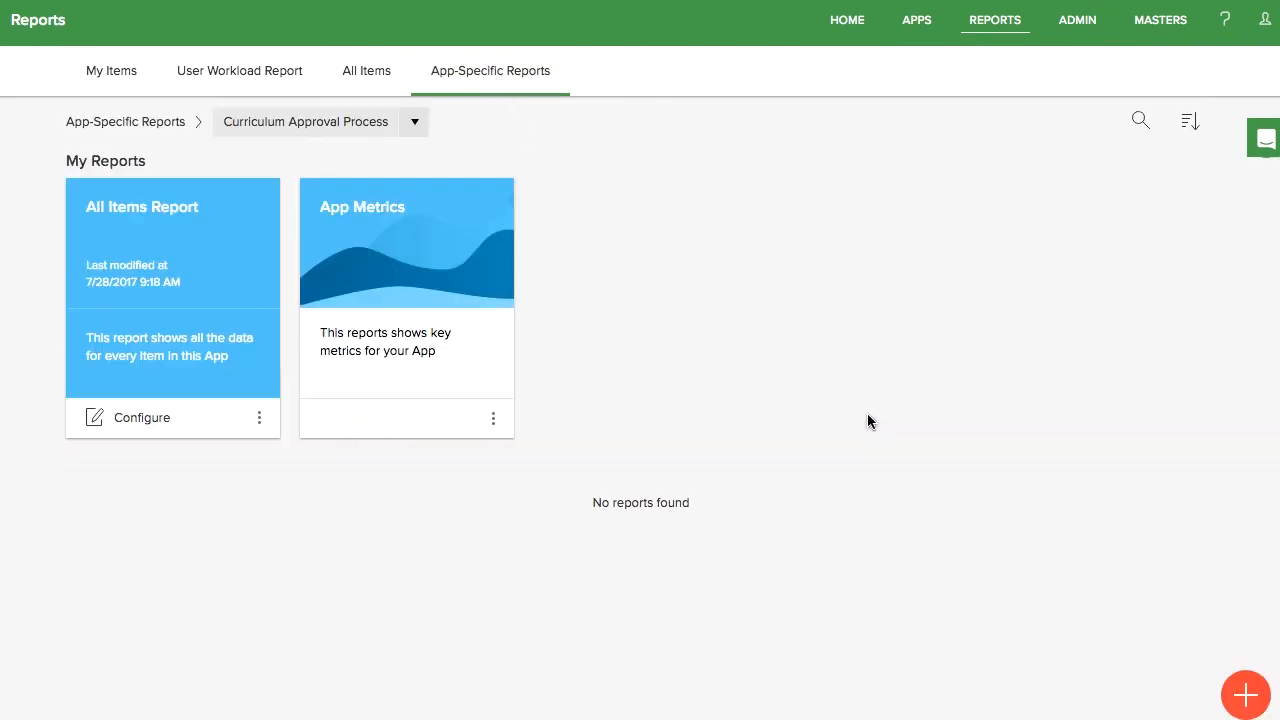
pyautogui.moveTo(414, 295)
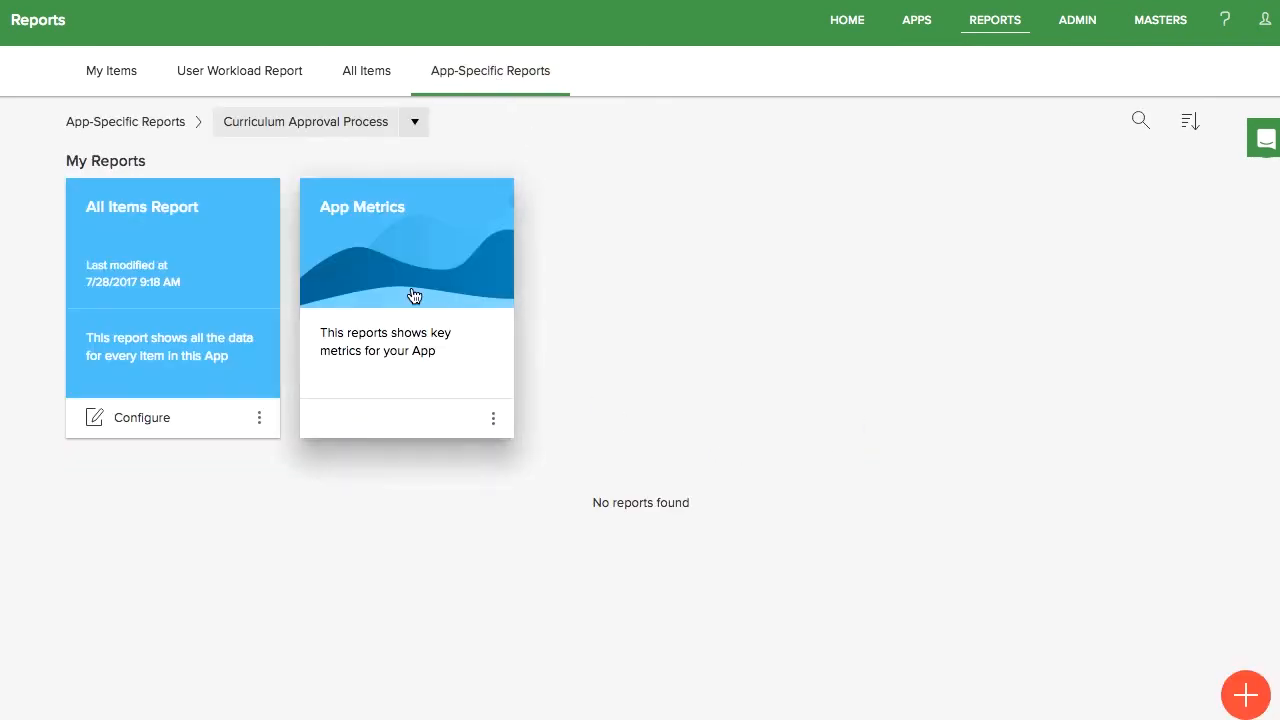
pyautogui.click(406, 240)
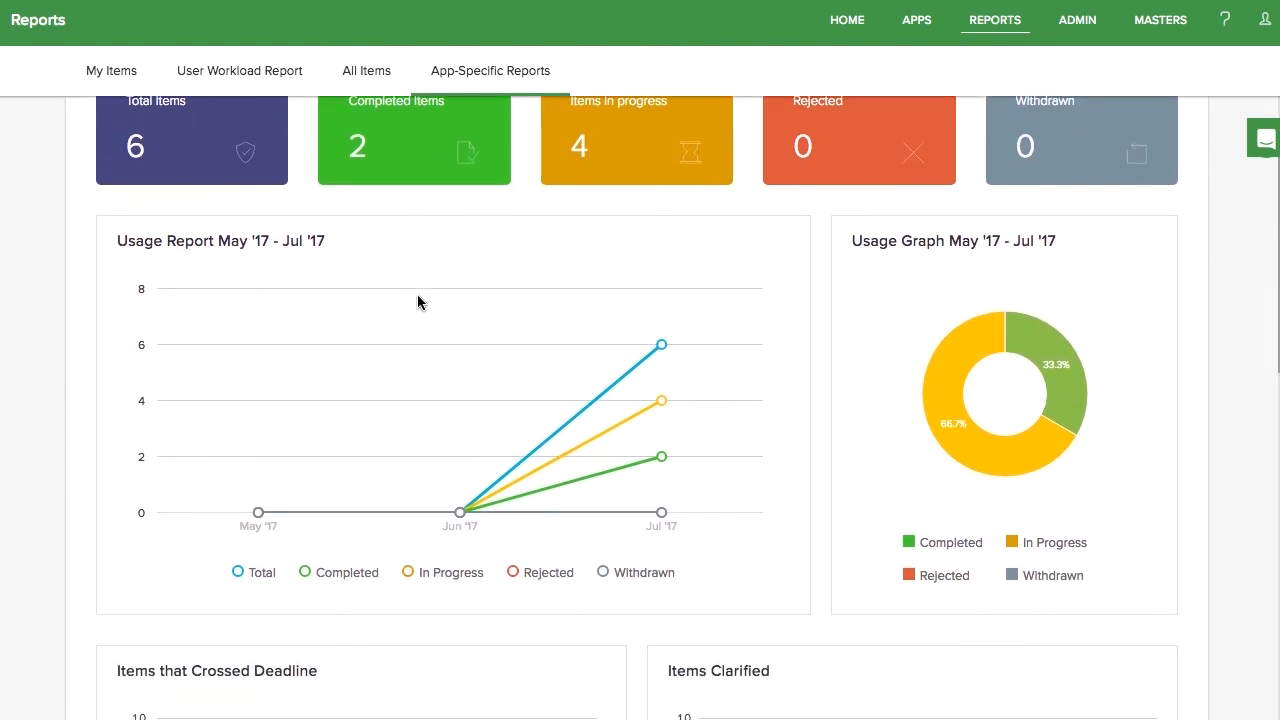
pyautogui.scroll(-3)
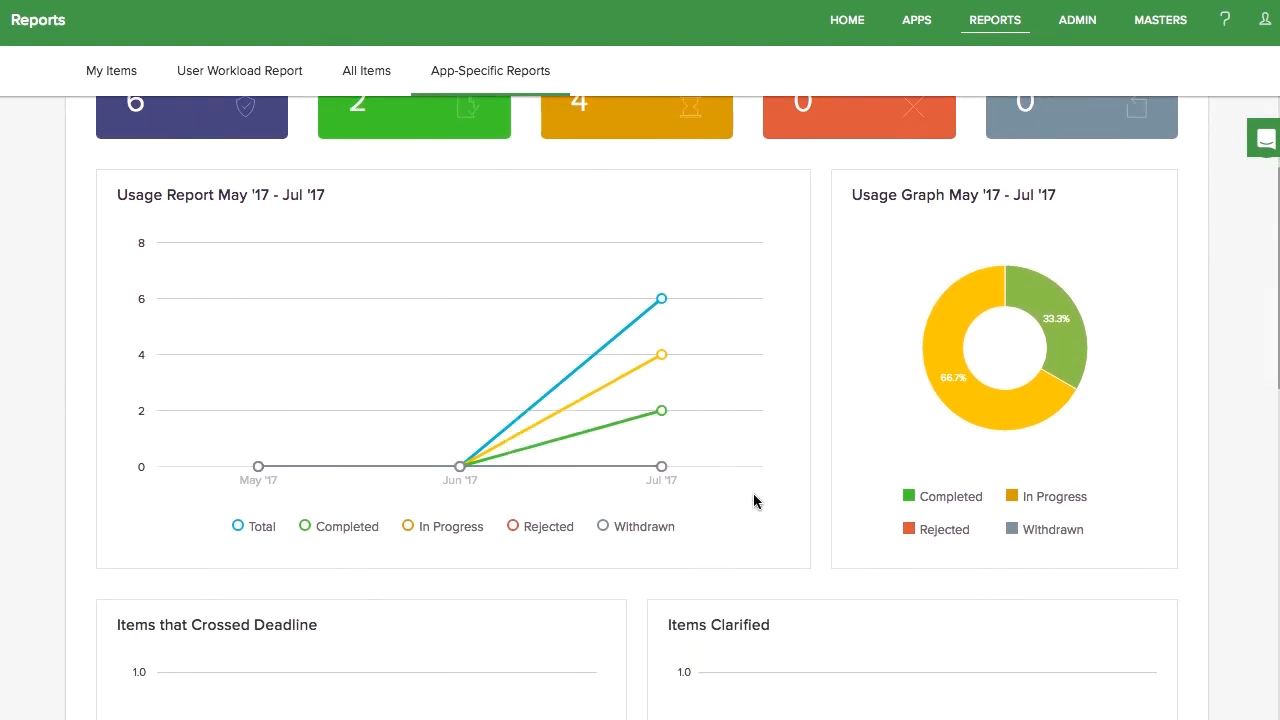